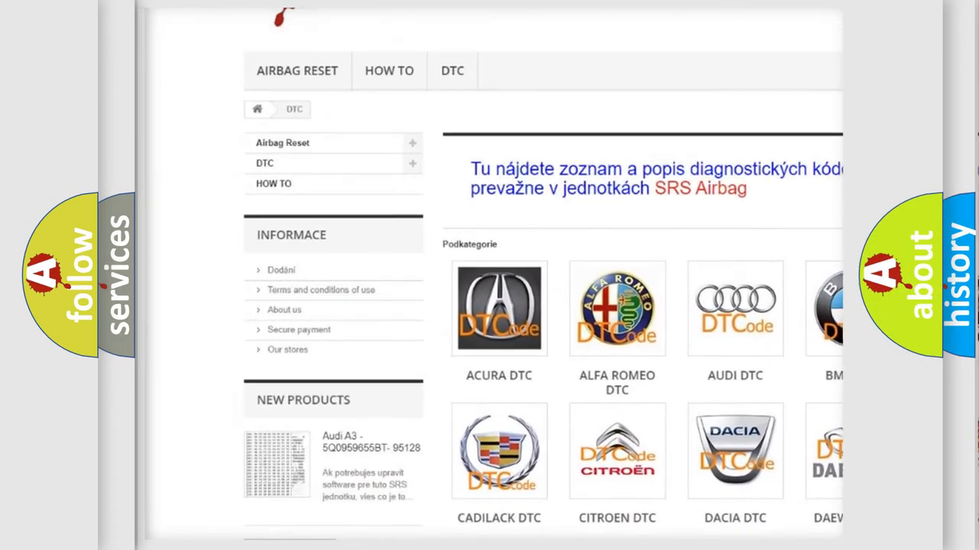
pyautogui.scroll(-3)
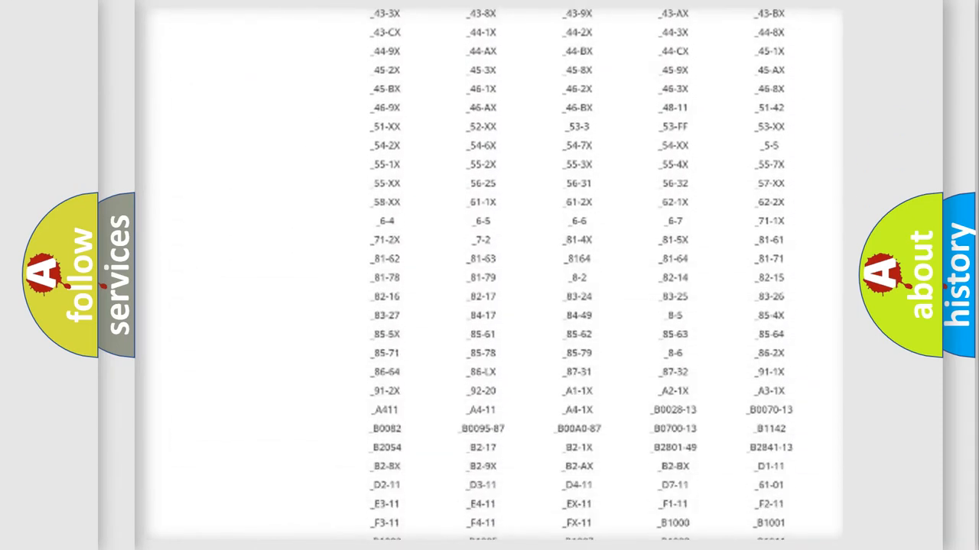
pyautogui.scroll(-3)
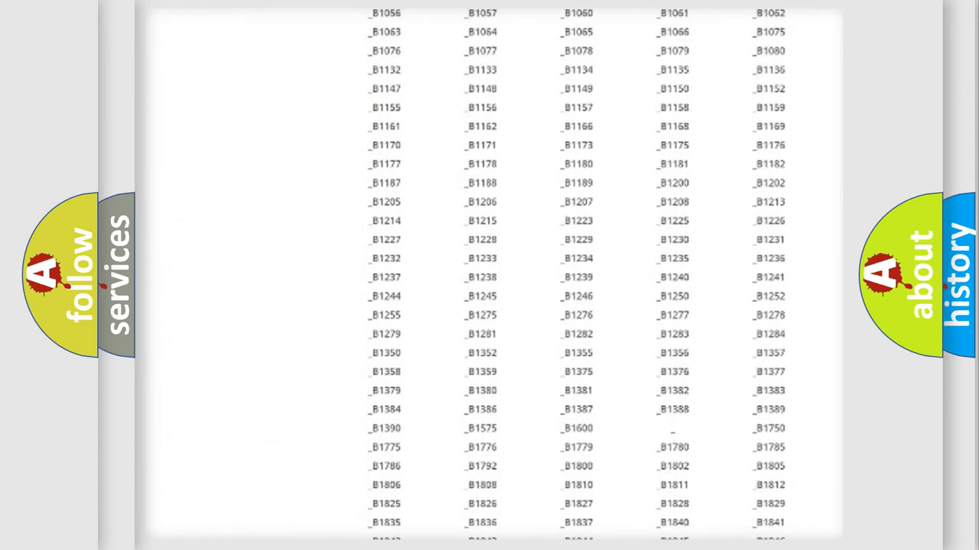